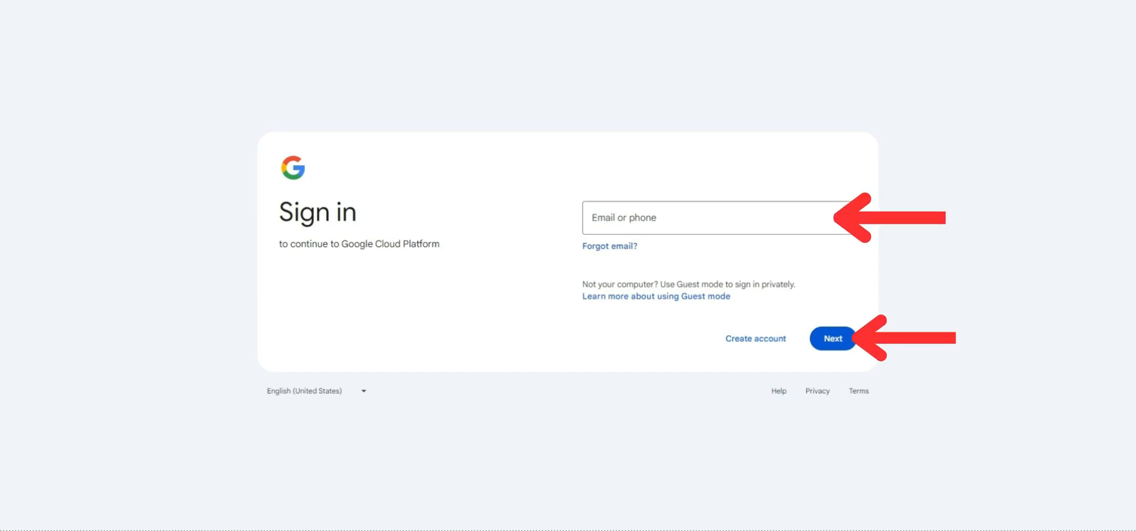
Step: Sign in with a Google account and reach APIs & Services in Google Cloud Console
{"action": "left_click", "coordinate": [832, 339]}
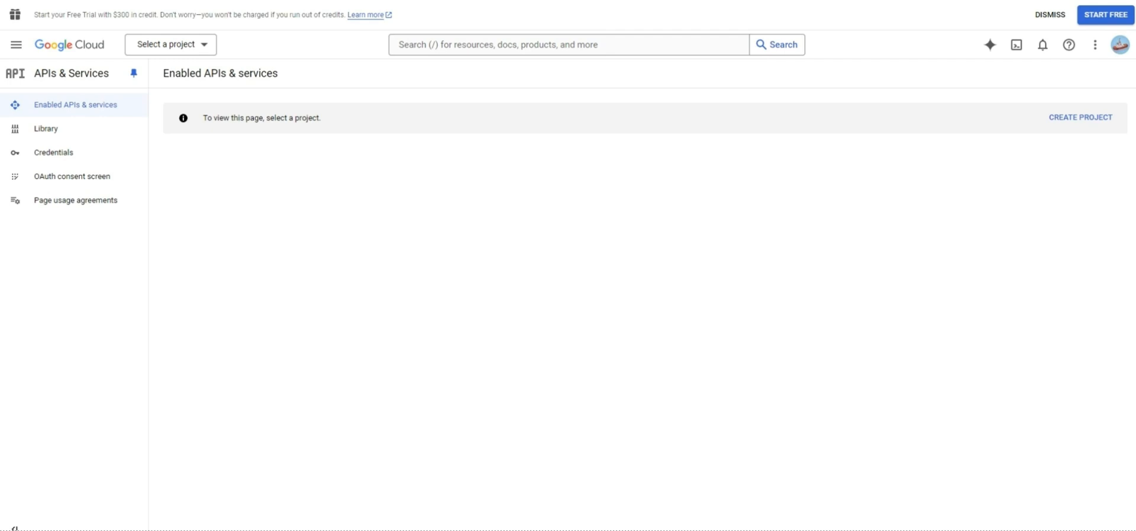
Step: Create the project My Project 12345 and open its OAuth consent screen
{"action": "left_click", "coordinate": [1080, 117]}
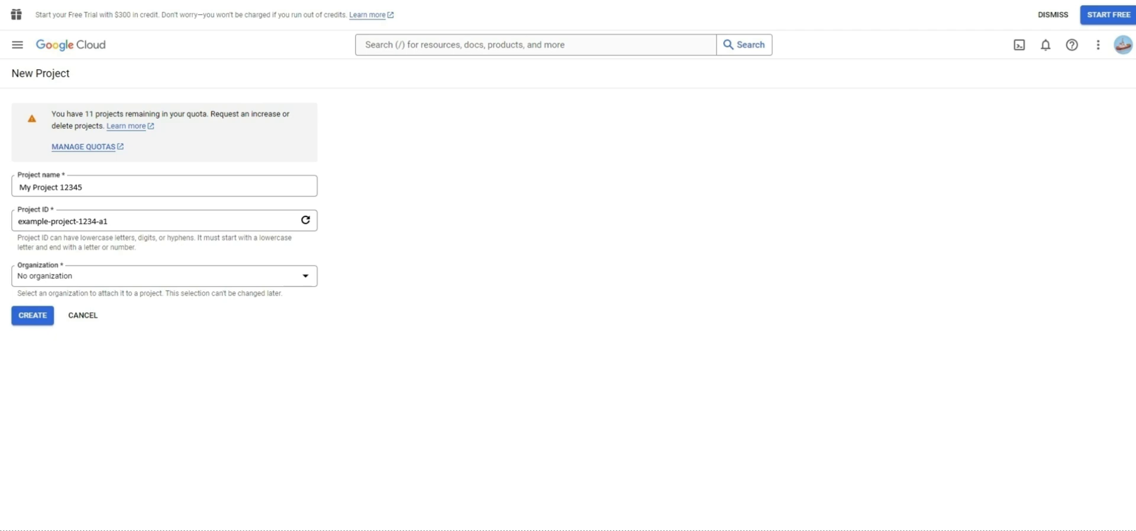
{"action": "left_click", "coordinate": [32, 316]}
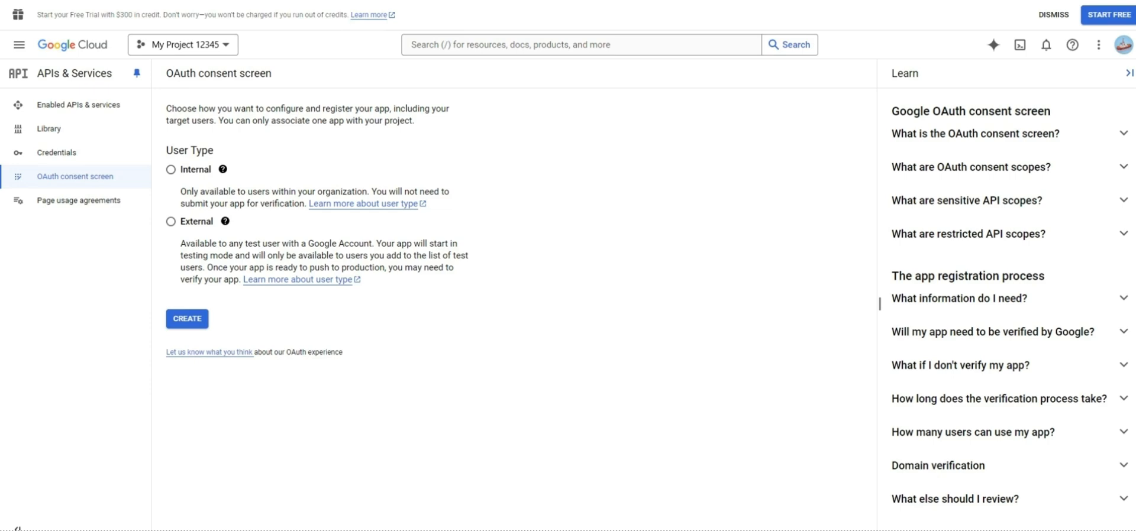
Step: Choose the External user type and start creating the consent screen
{"action": "left_click", "coordinate": [170, 221]}
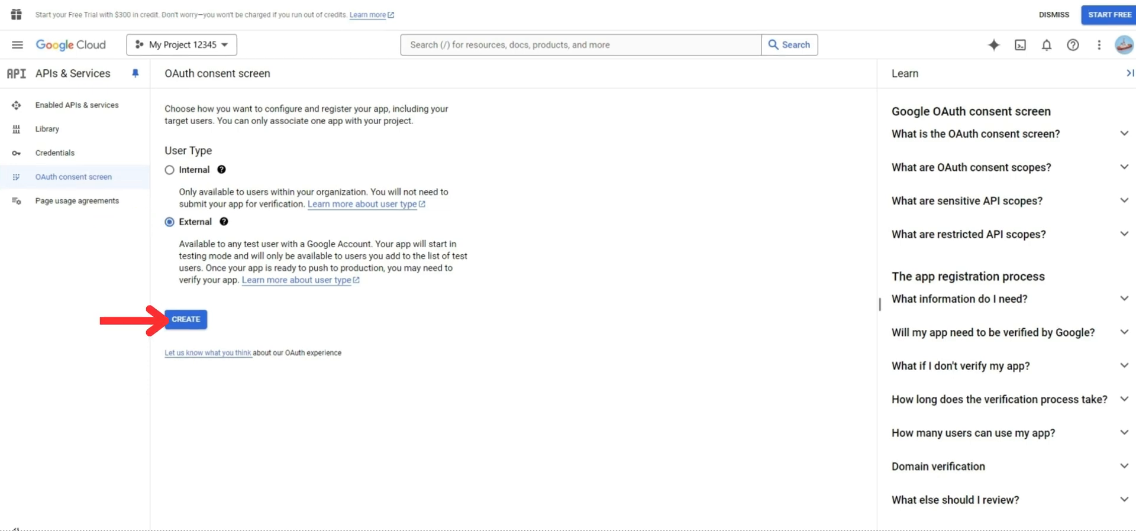
{"action": "left_click", "coordinate": [187, 319]}
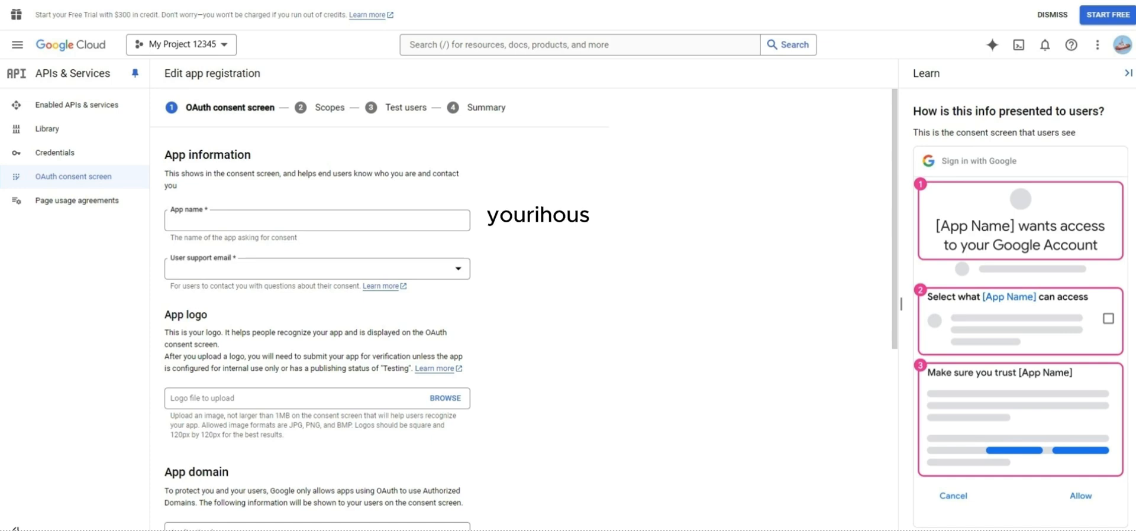
Step: Name the app yourihousewebsite.com and pick the user support email
{"action": "type", "text": "ewebsite.com"}
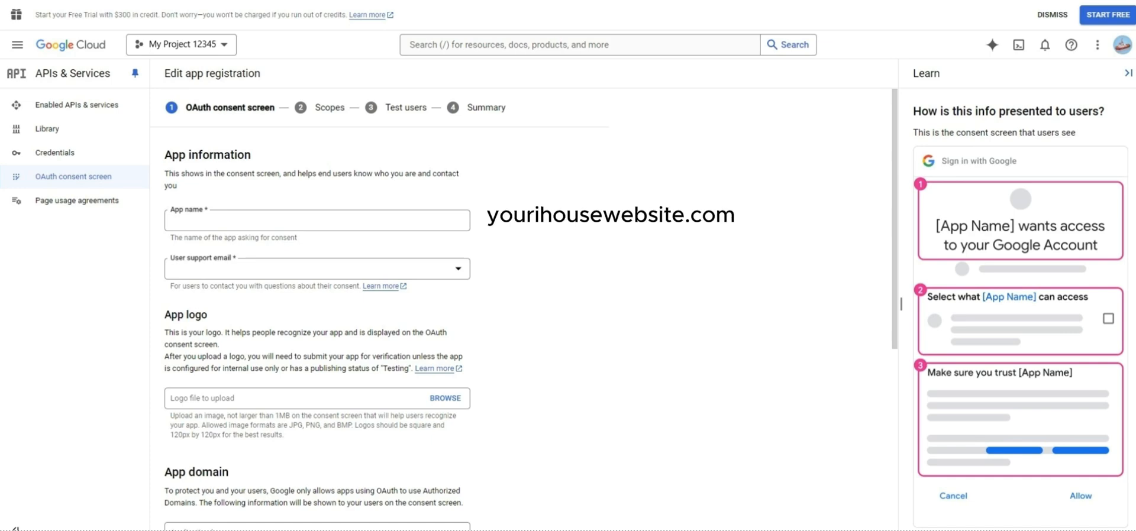
{"action": "type", "text": "yourihousewebsite.com"}
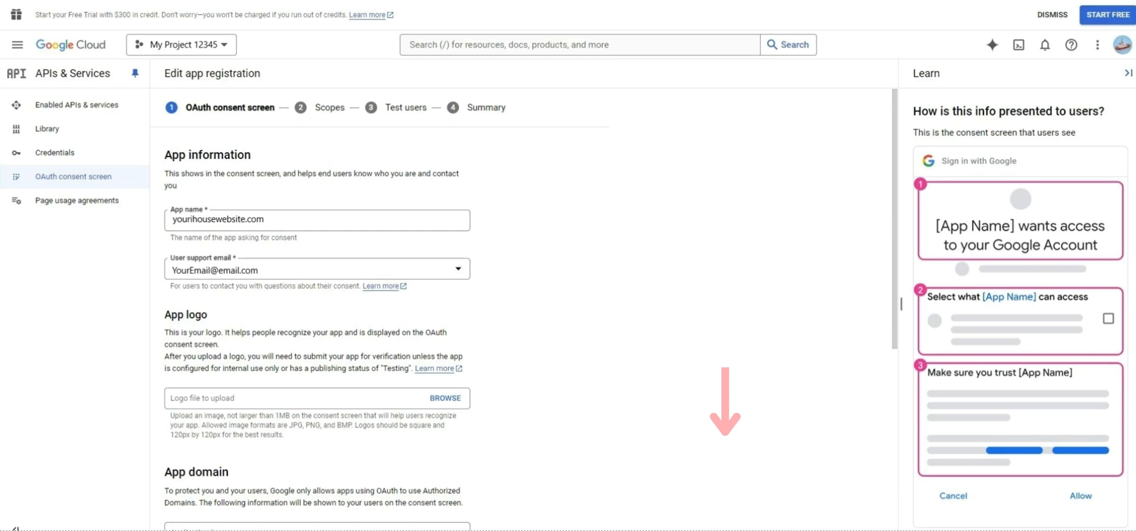
{"action": "scroll", "scroll_direction": "down", "scroll_amount": 3}
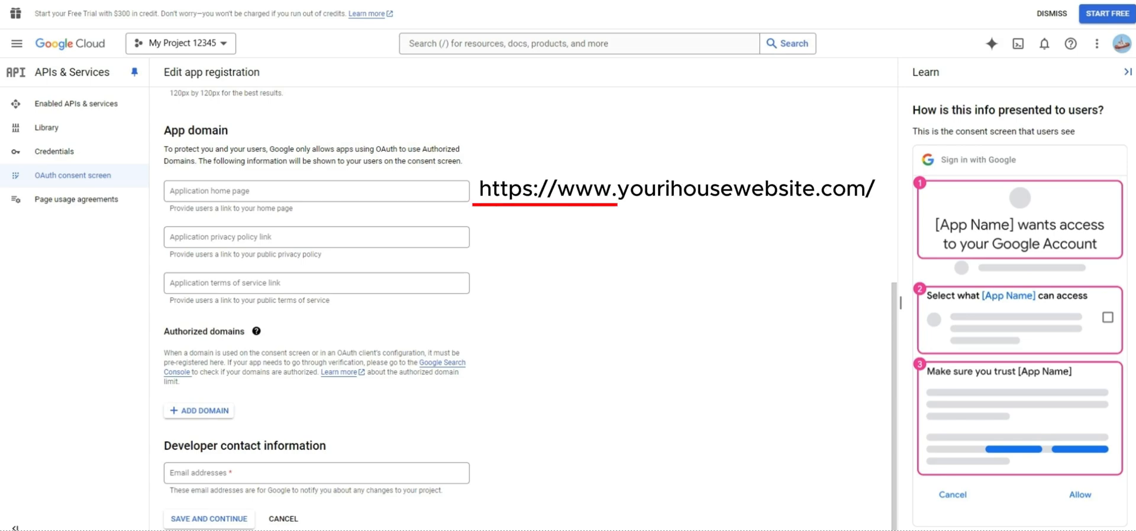
{"action": "type", "text": "https://www.yourihousewebsite.com/"}
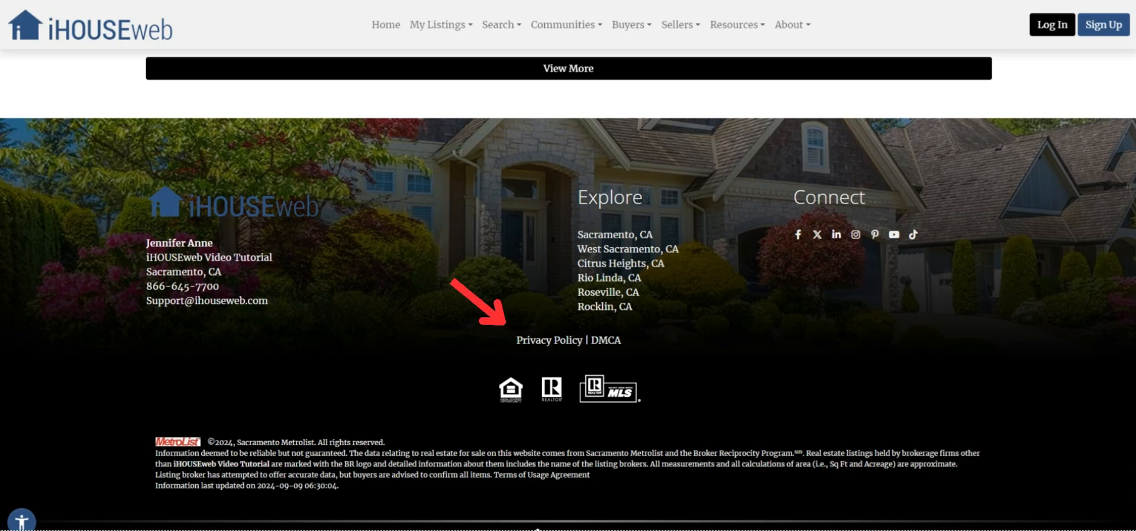
{"action": "left_click", "coordinate": [549, 342]}
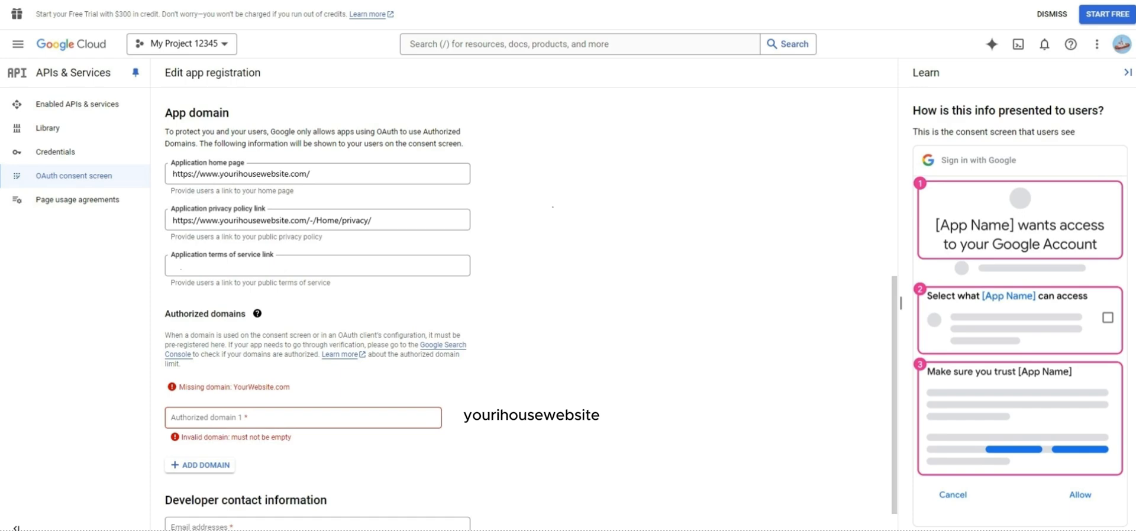
{"action": "type", "text": "yourihousewebsite.com"}
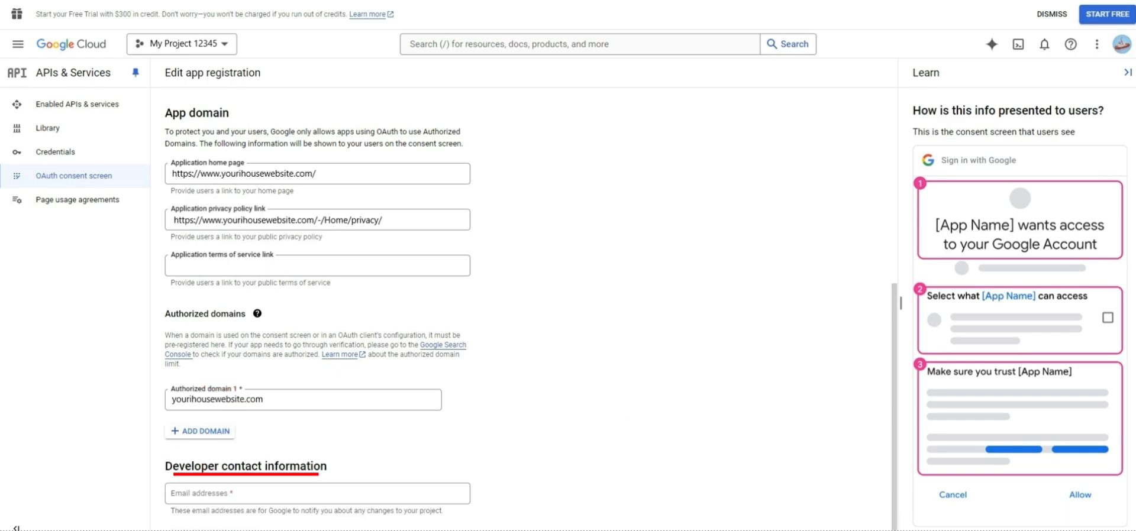
{"action": "type", "text": "YourEmail@email.com"}
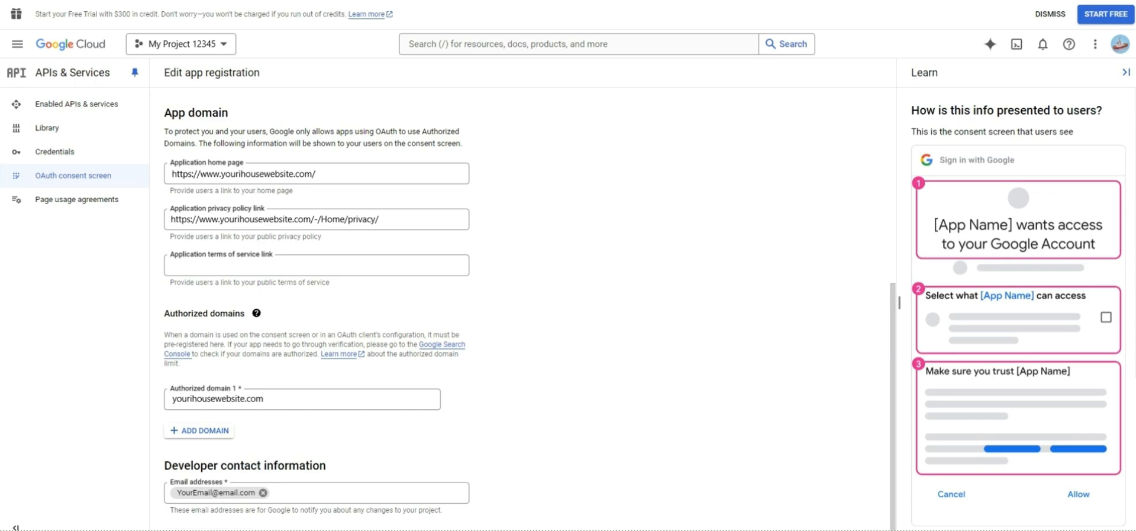
{"action": "scroll", "scroll_direction": "down", "scroll_amount": 3}
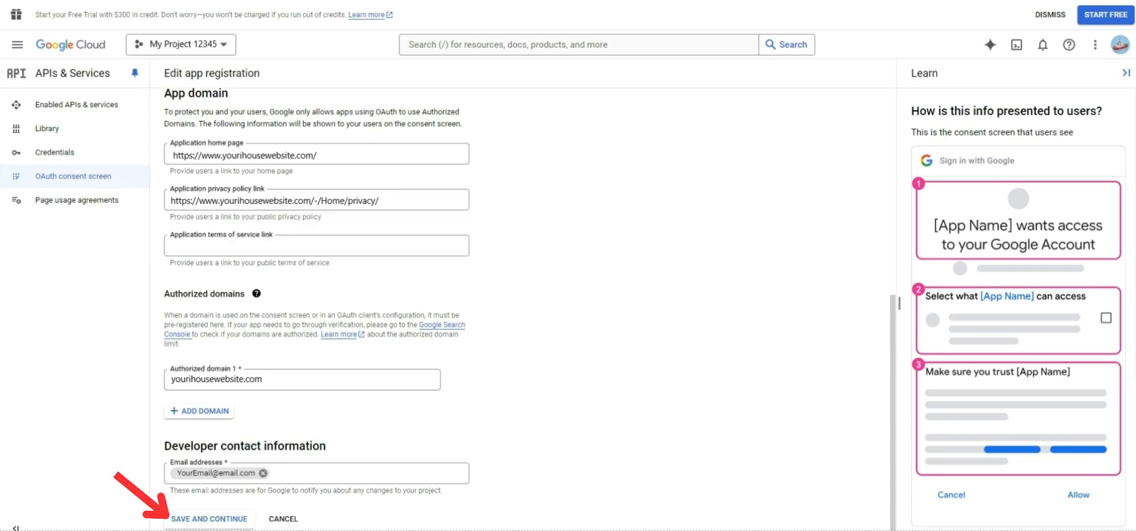
{"action": "left_click", "coordinate": [209, 519]}
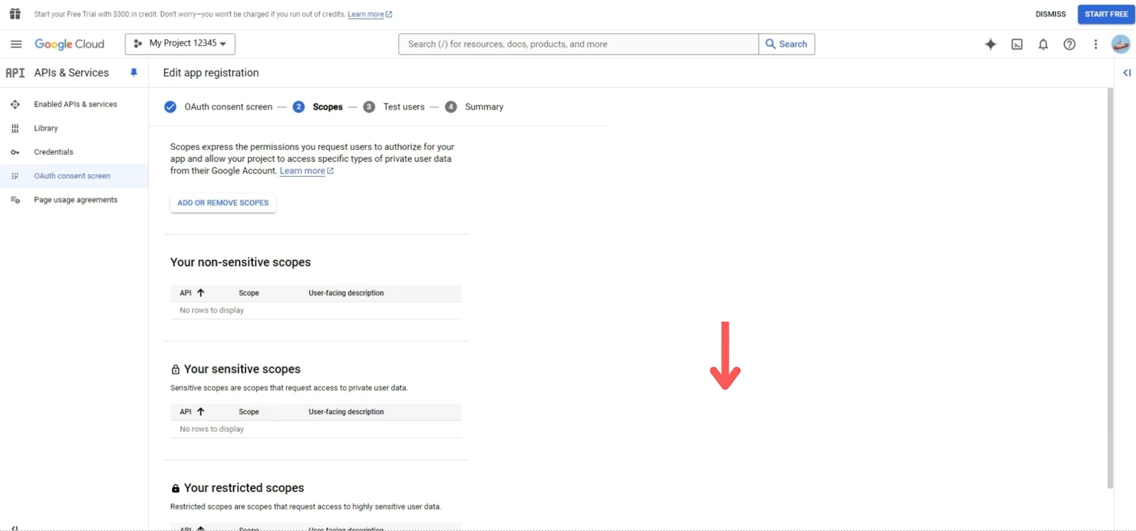
Step: Continue past the Scopes and Test users steps, review the summary, and reach Credentials
{"action": "scroll", "scroll_direction": "down", "scroll_amount": 3}
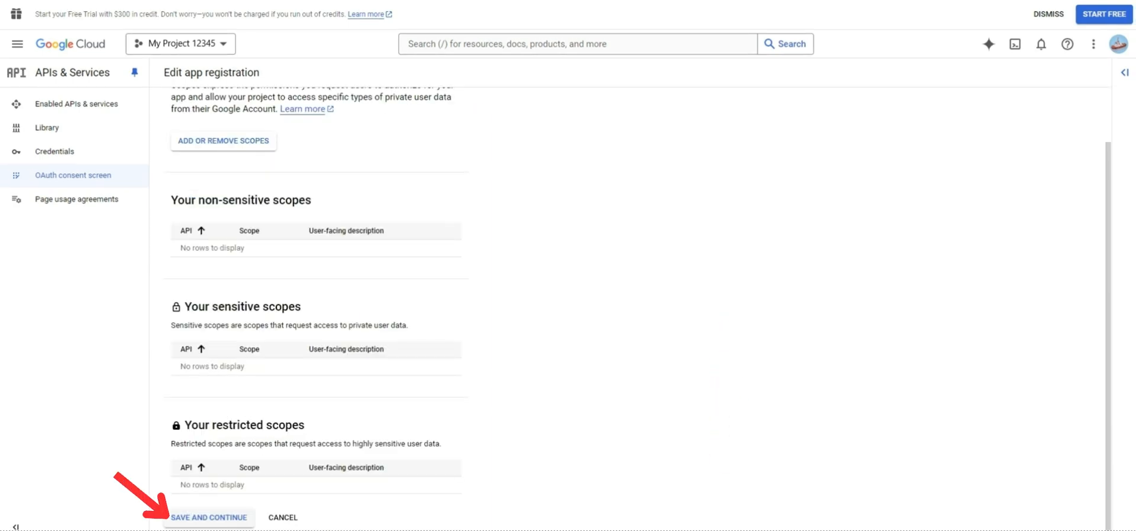
{"action": "left_click", "coordinate": [208, 518]}
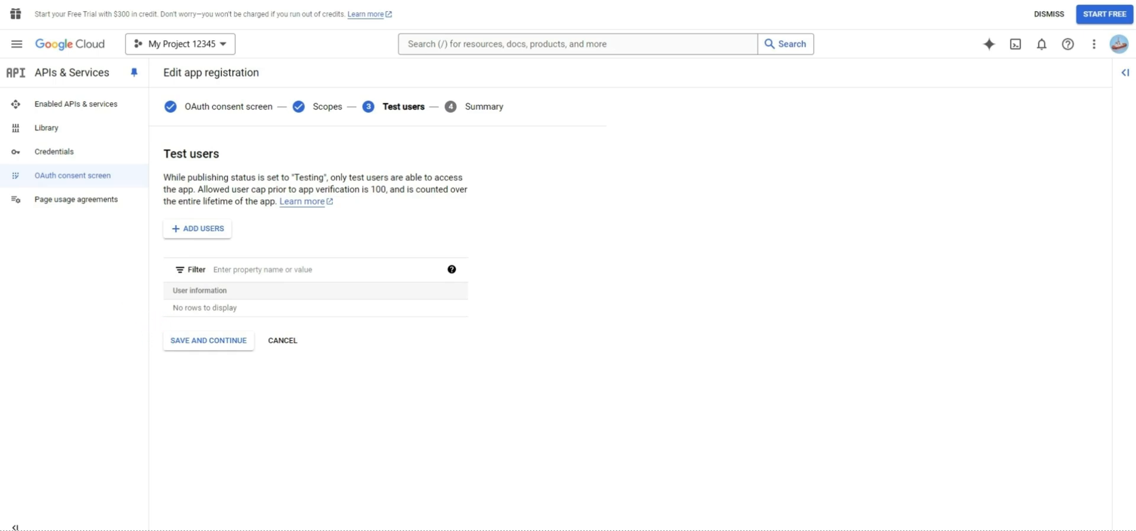
{"action": "left_click", "coordinate": [208, 341]}
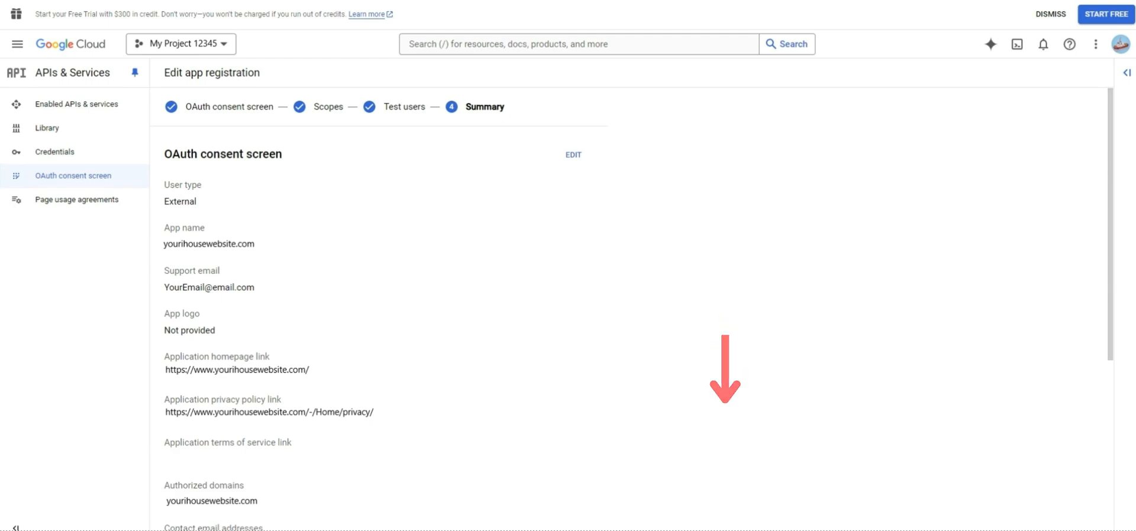
{"action": "scroll", "scroll_direction": "down", "scroll_amount": 3}
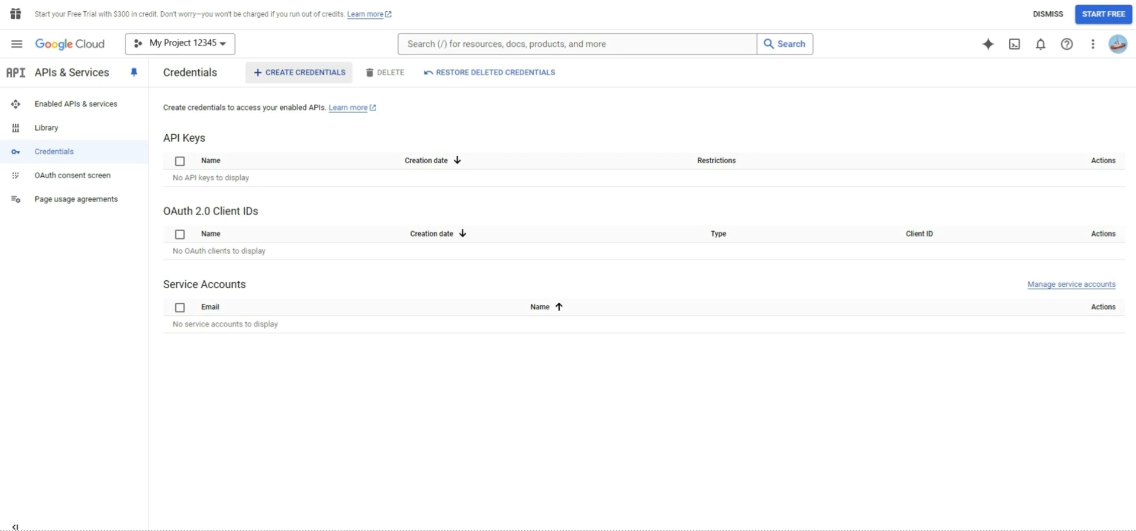
Step: Start an OAuth client ID credential with application type Web application
{"action": "left_click", "coordinate": [299, 72]}
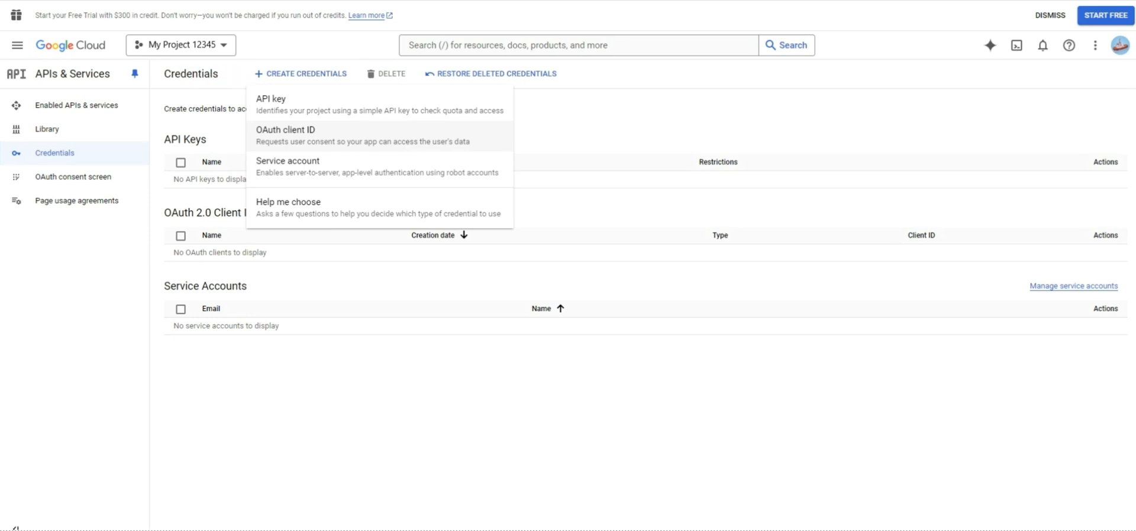
{"action": "left_click", "coordinate": [285, 131]}
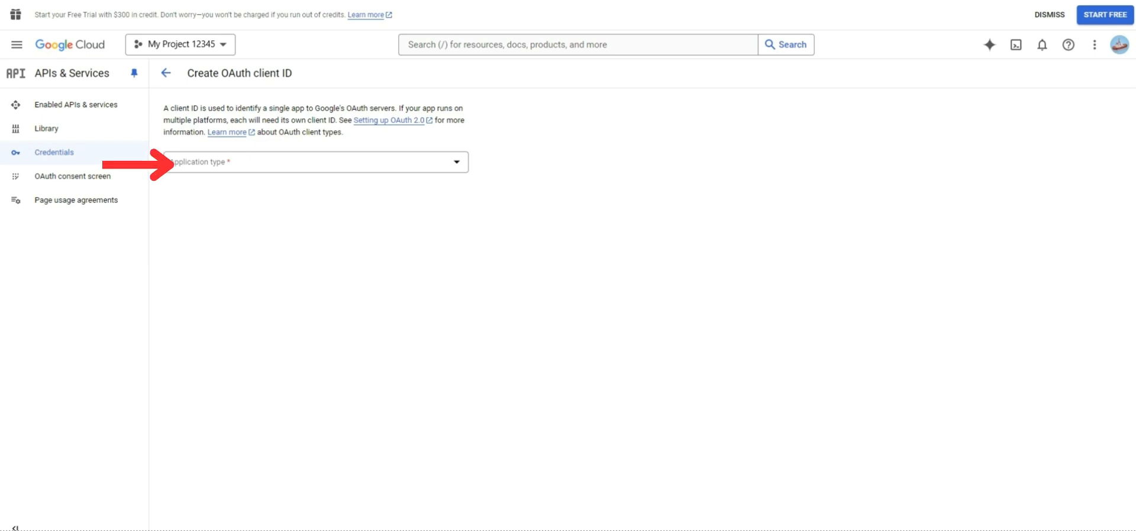
{"action": "left_click", "coordinate": [455, 162]}
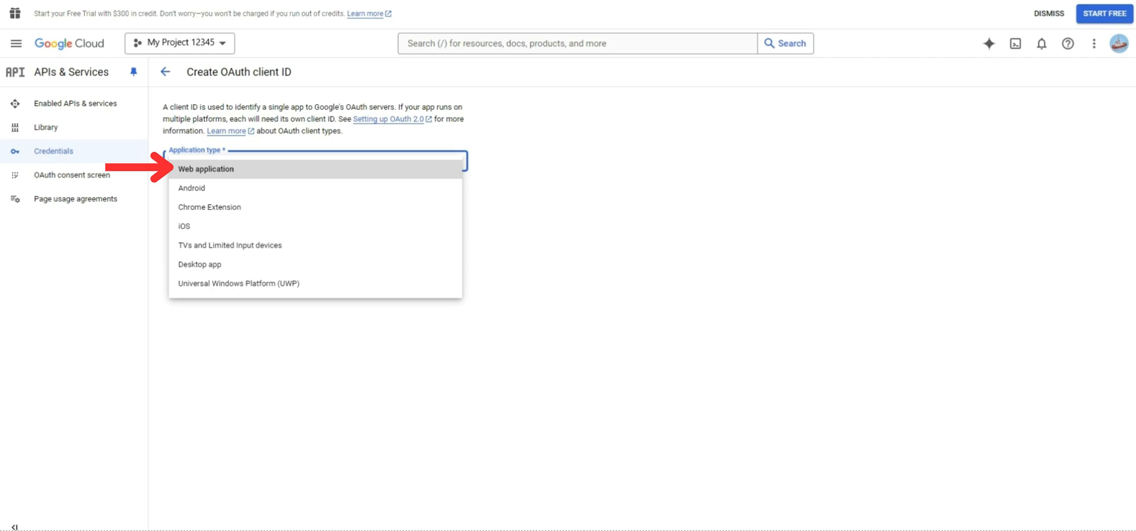
{"action": "left_click", "coordinate": [206, 169]}
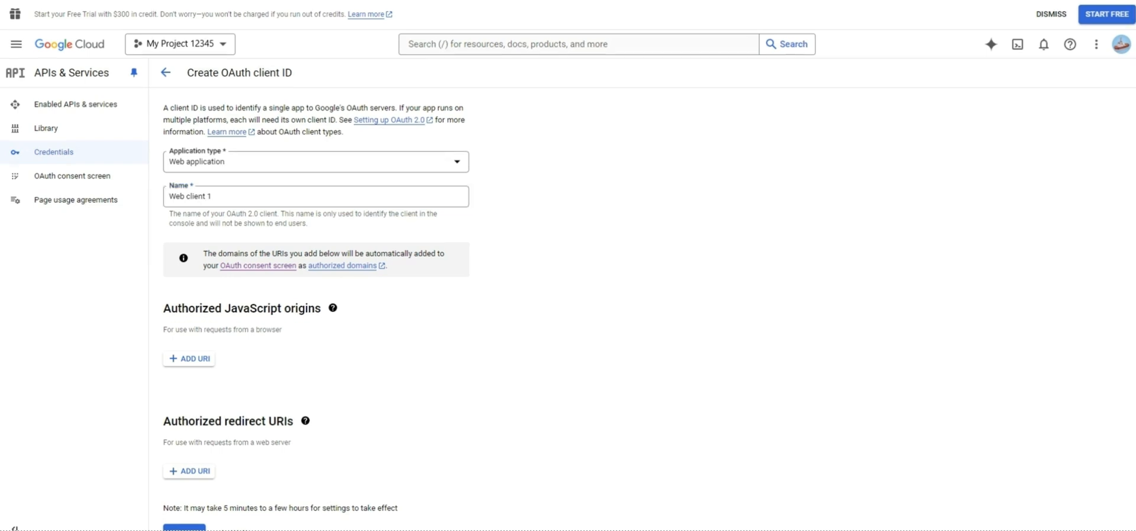
{"action": "left_click", "coordinate": [190, 358]}
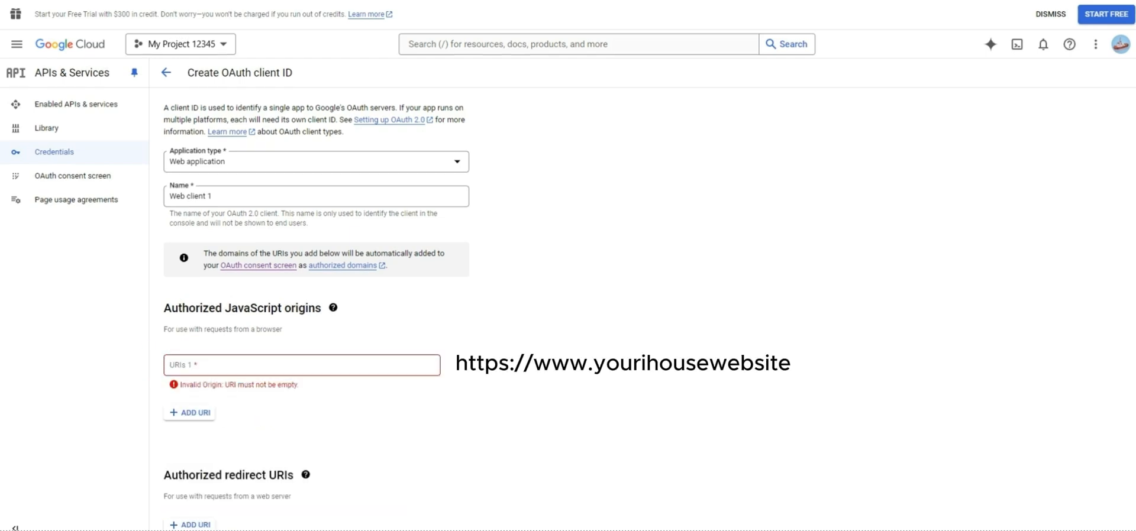
{"action": "type", "text": "https://www.yourihousewebsite.com/"}
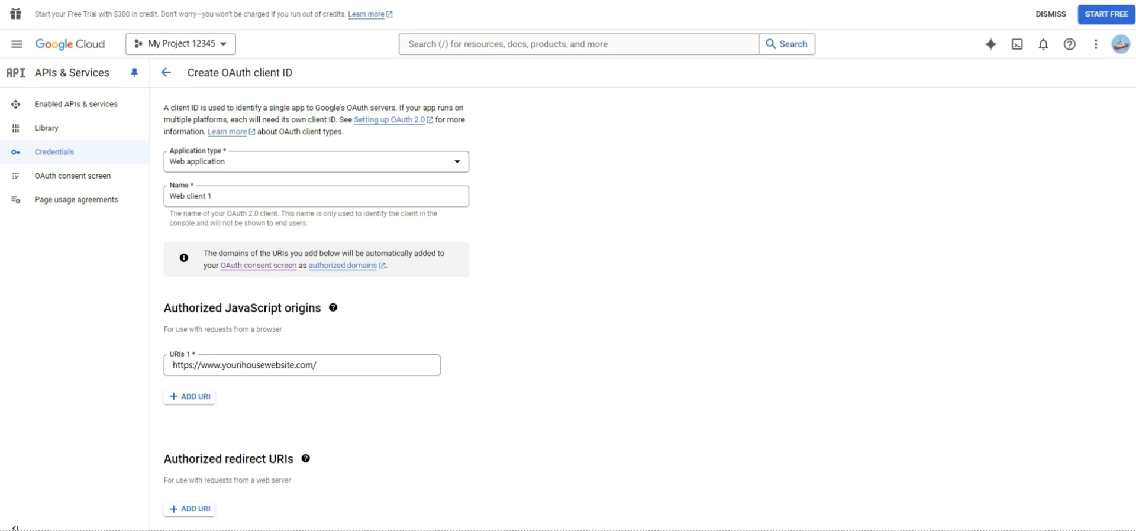
{"action": "scroll", "scroll_direction": "down", "scroll_amount": 3}
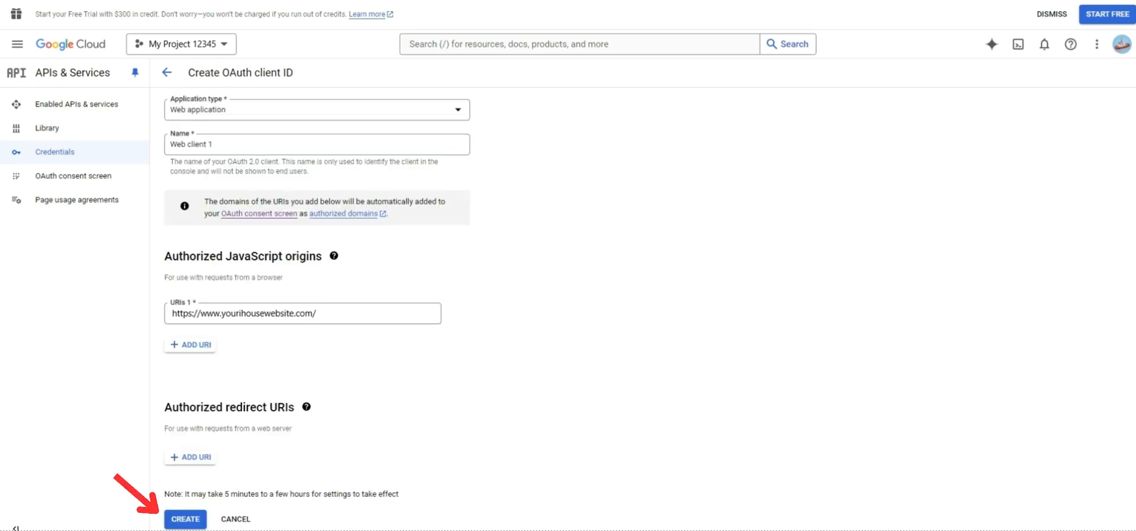
{"action": "left_click", "coordinate": [184, 519]}
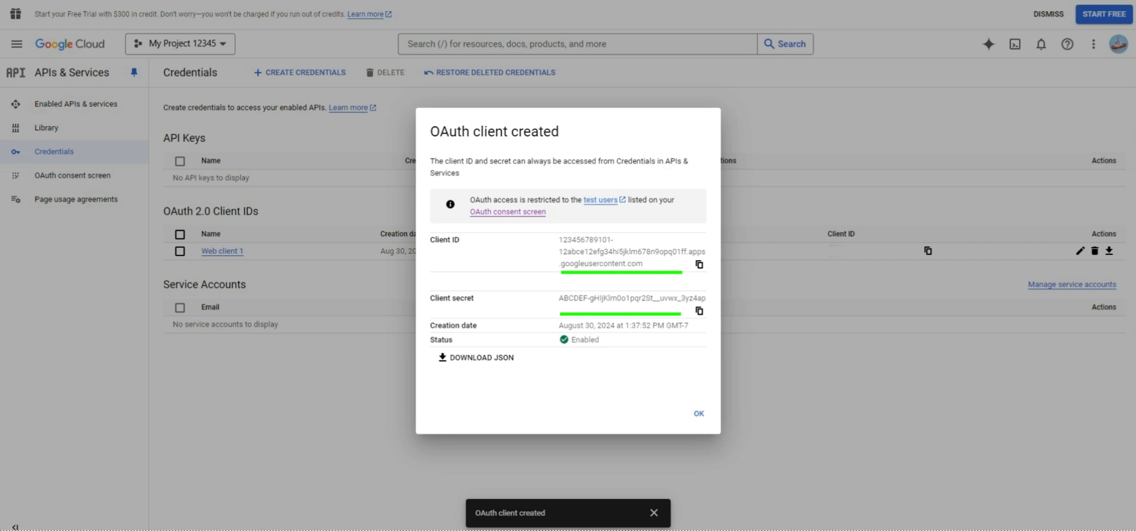
Step: Dismiss the confirmation and open Web client 1 to view its client ID and secret
{"action": "left_click", "coordinate": [697, 413]}
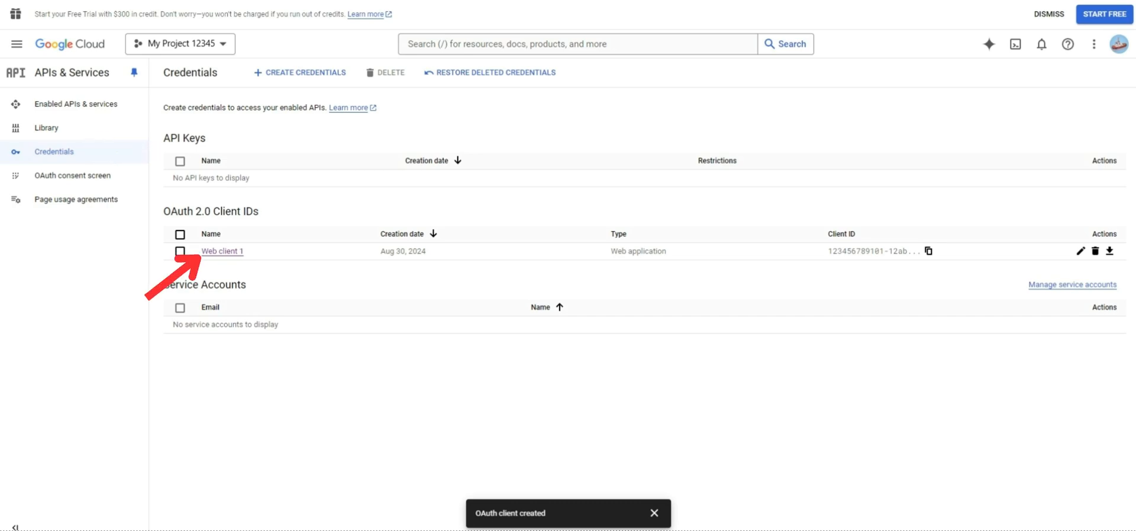
{"action": "left_click", "coordinate": [222, 251]}
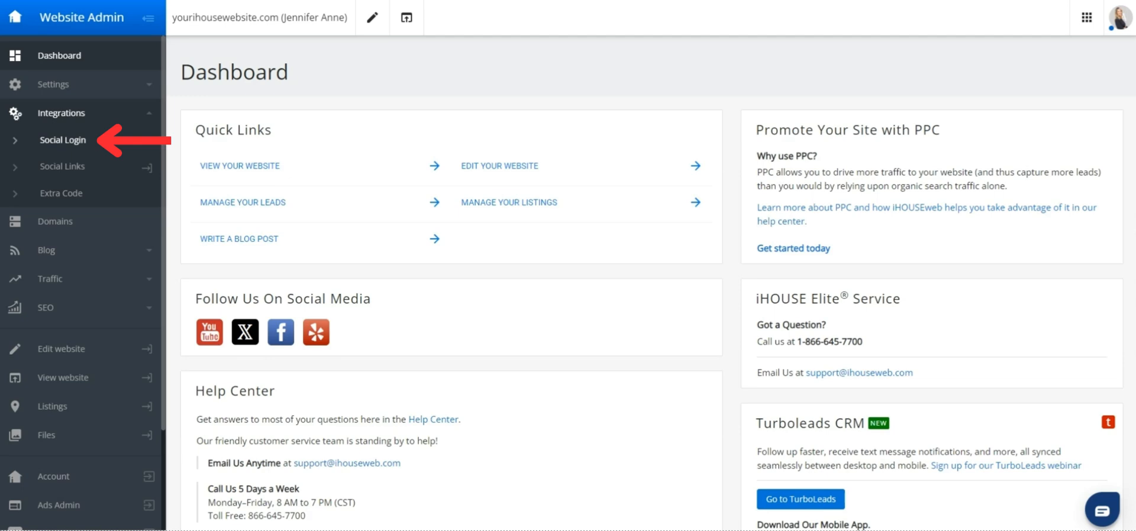
Step: Enable Google single sign-on in Social Login, save, then view the site's Sign Up form
{"action": "left_click", "coordinate": [62, 140]}
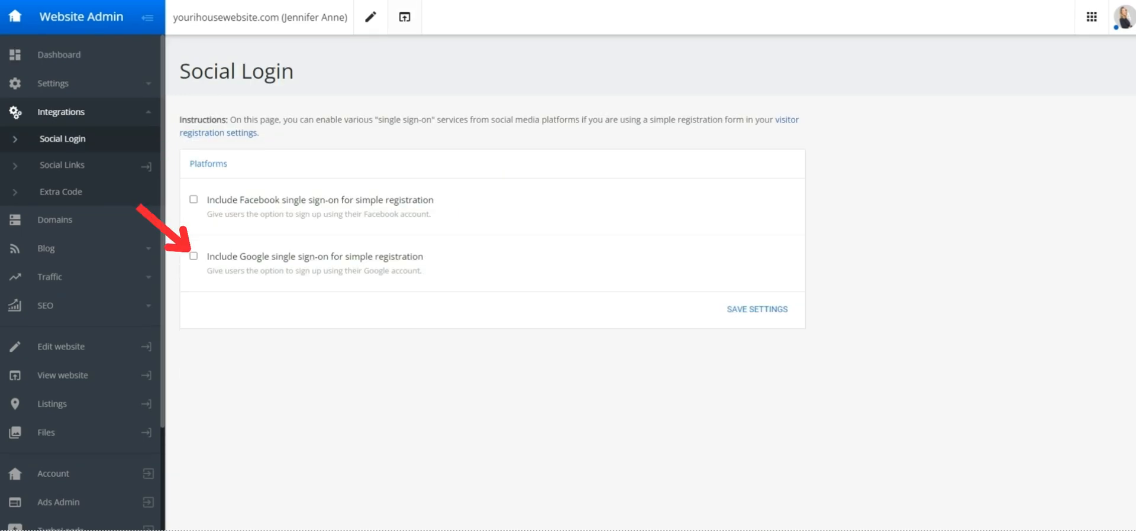
{"action": "left_click", "coordinate": [193, 255]}
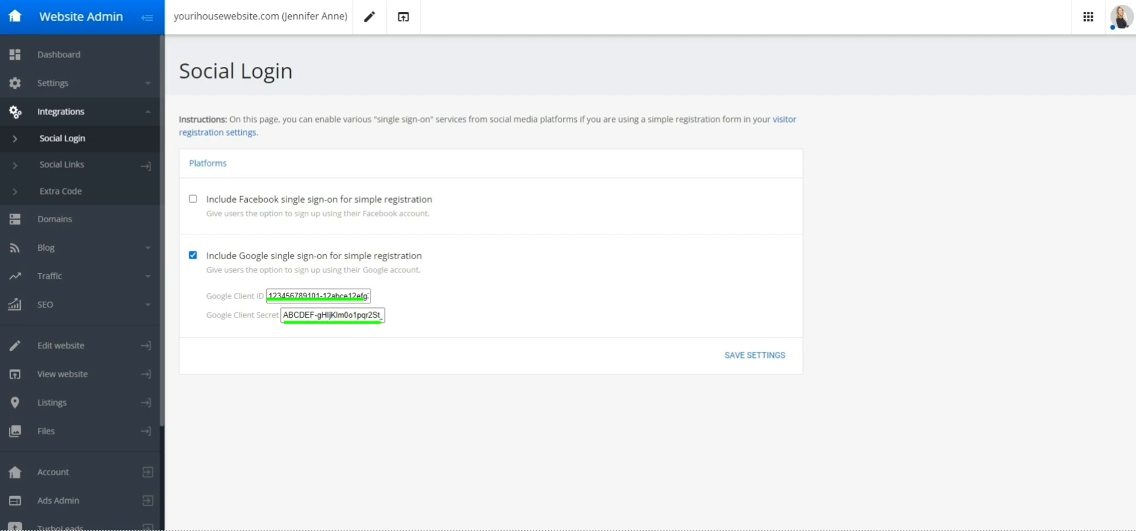
{"action": "left_click", "coordinate": [755, 355]}
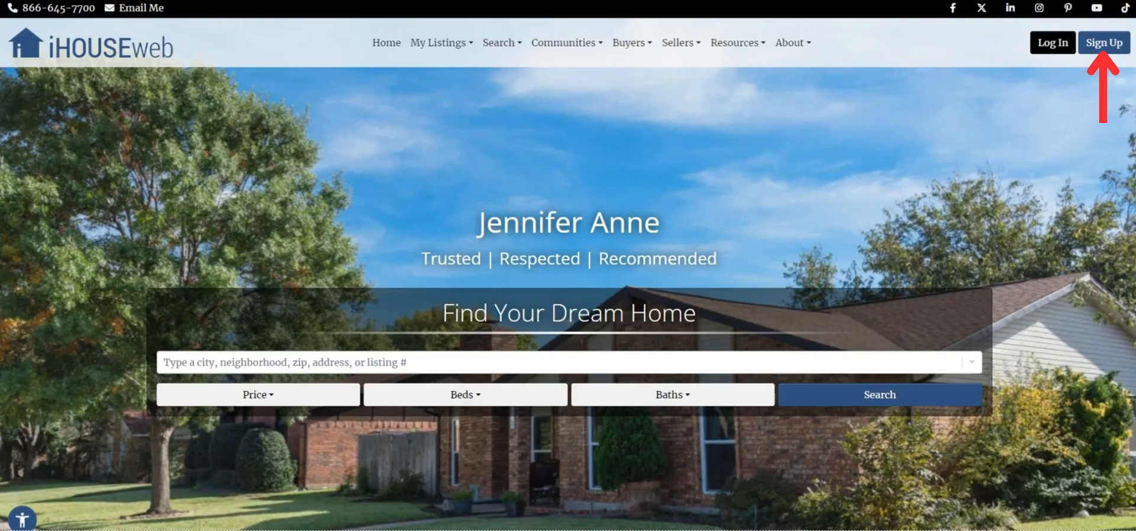
{"action": "left_click", "coordinate": [1105, 42]}
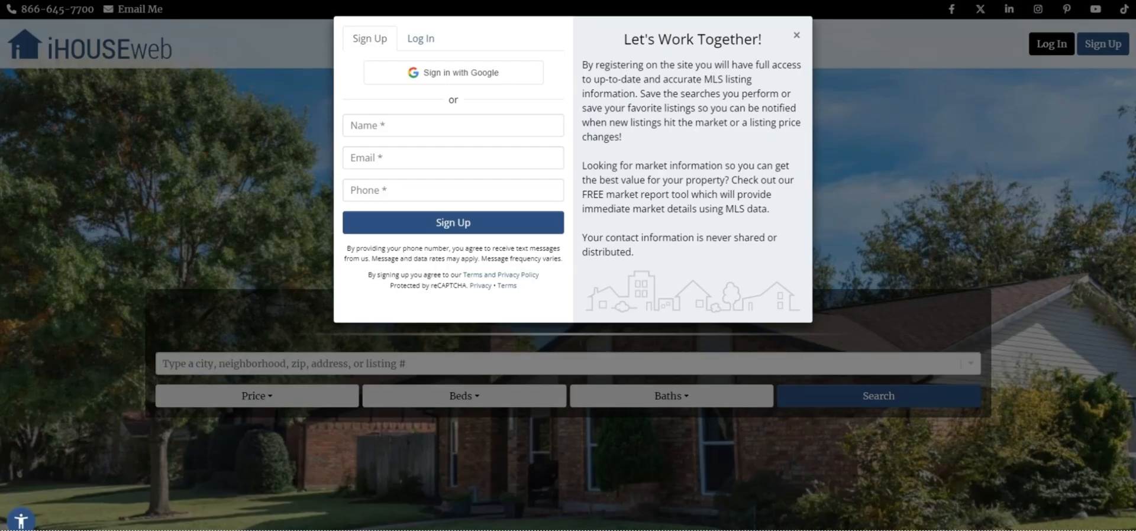